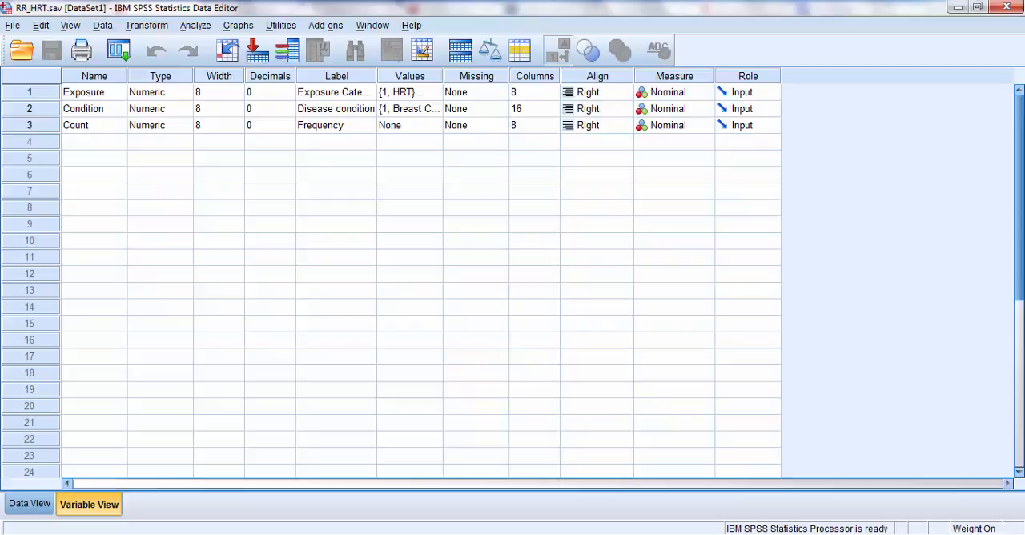
mouse_move(436, 98)
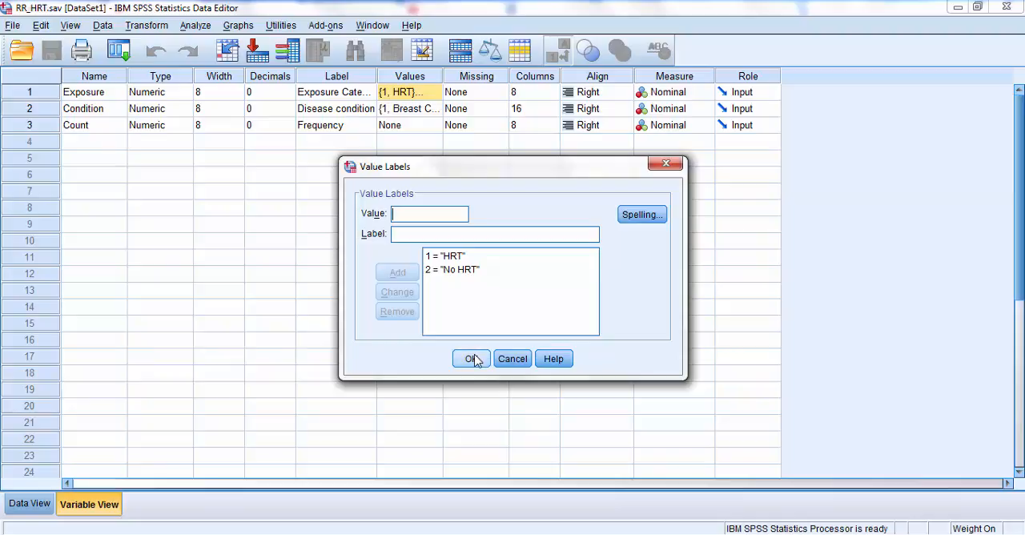
- Confirm the HRT and breast cancer value labels and show the dataset in Data View
click(471, 359)
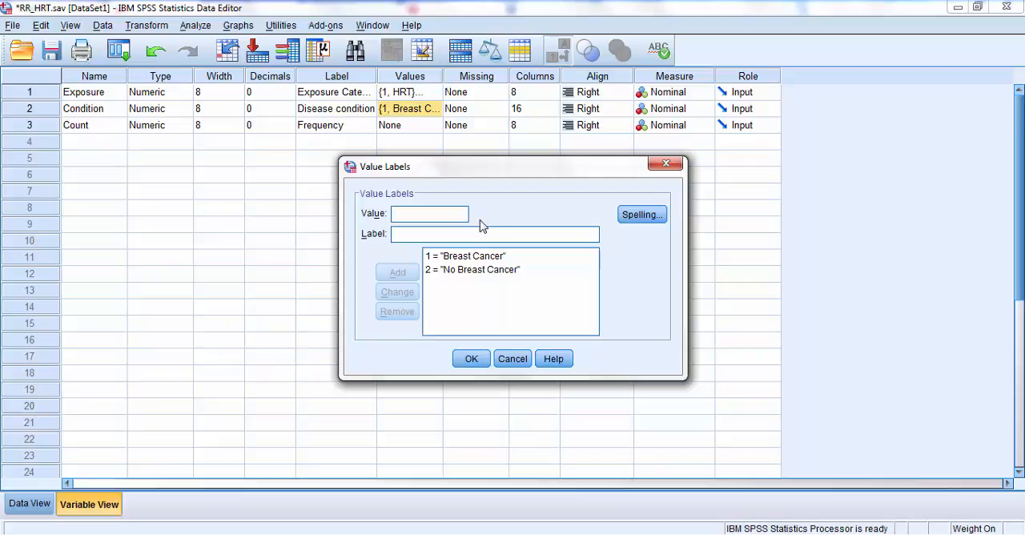
mouse_move(476, 345)
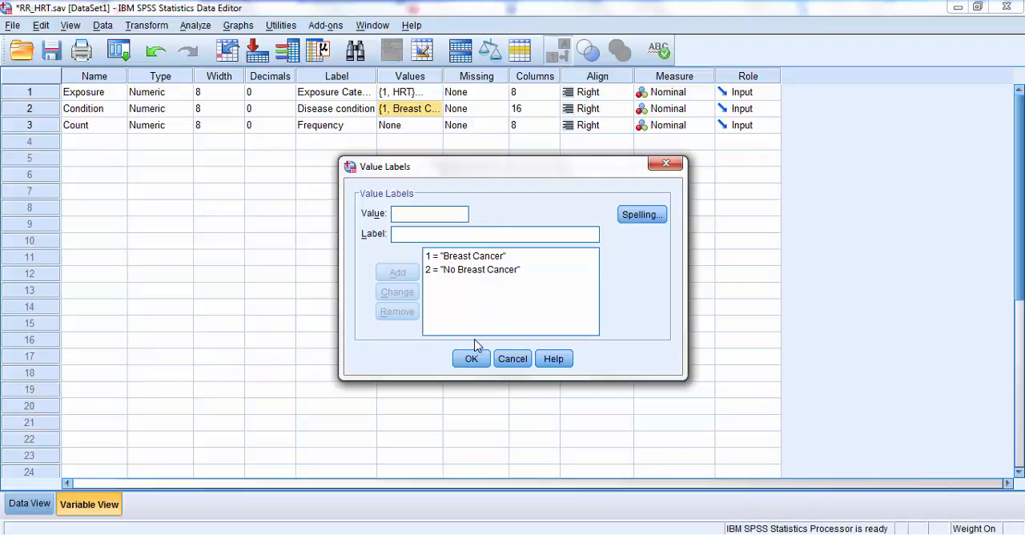
click(470, 359)
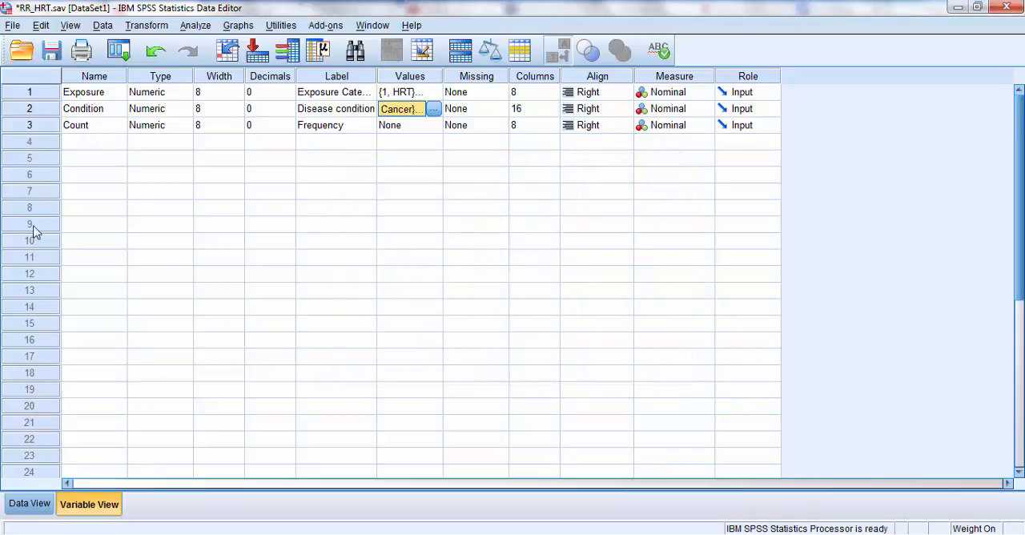
mouse_move(285, 132)
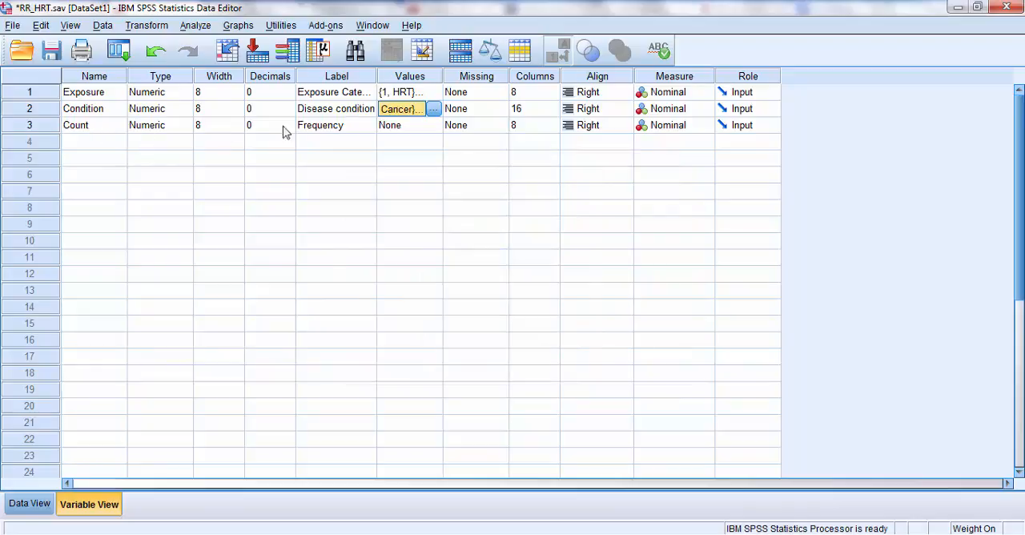
mouse_move(304, 128)
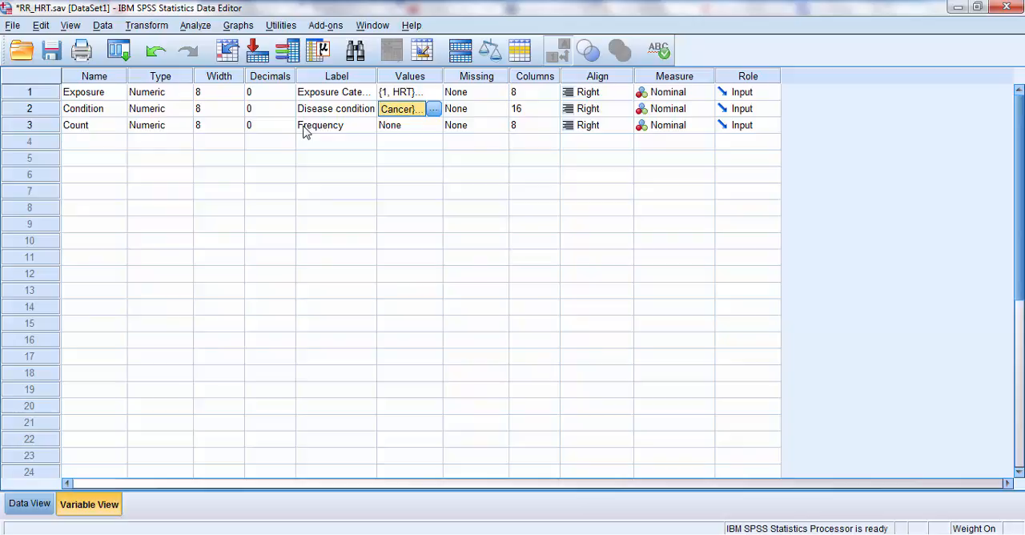
mouse_move(697, 125)
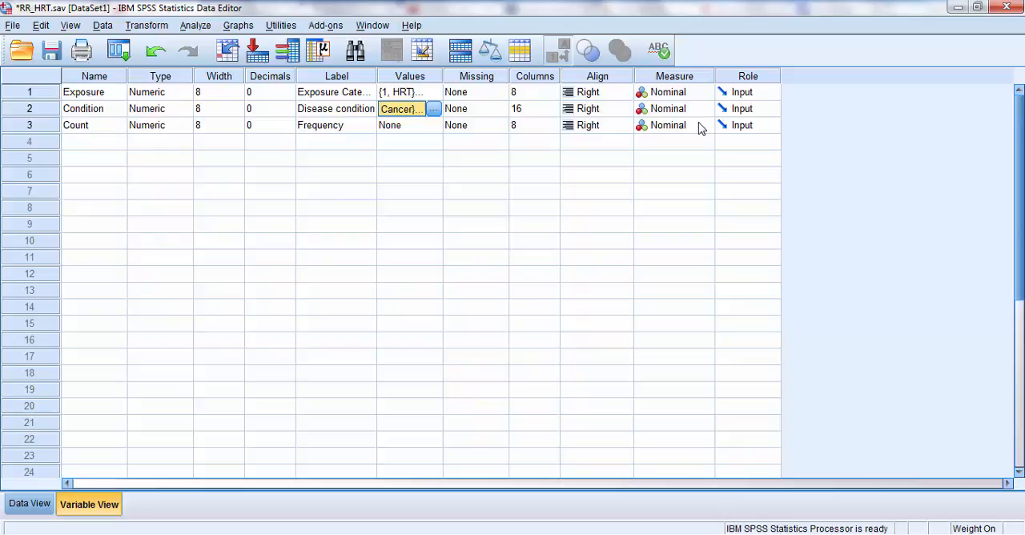
click(29, 502)
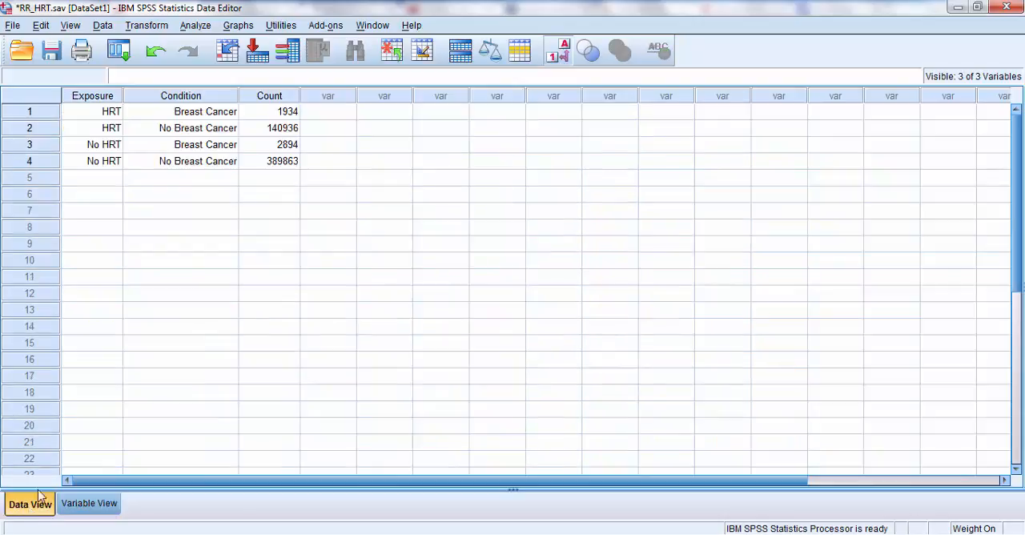
mouse_move(171, 365)
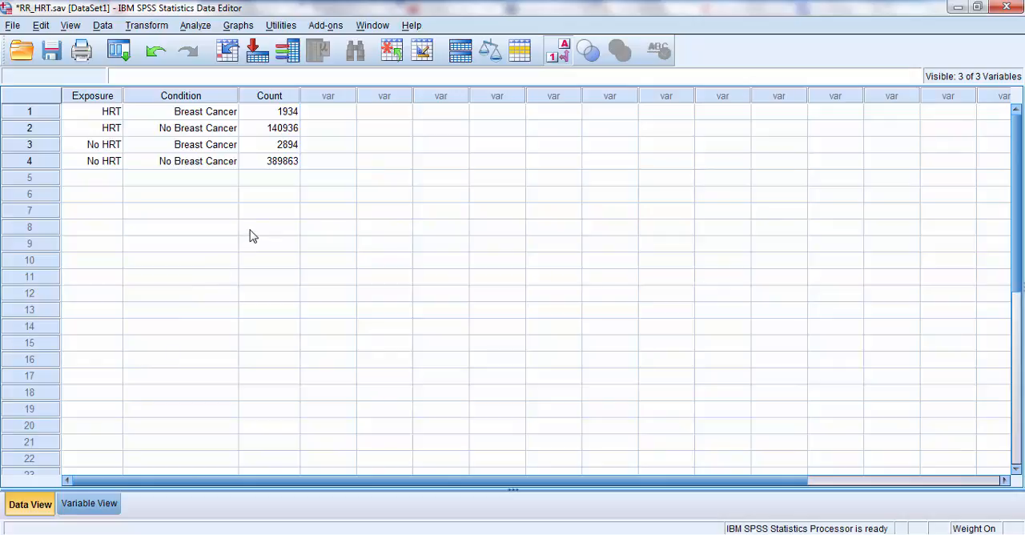
mouse_move(179, 227)
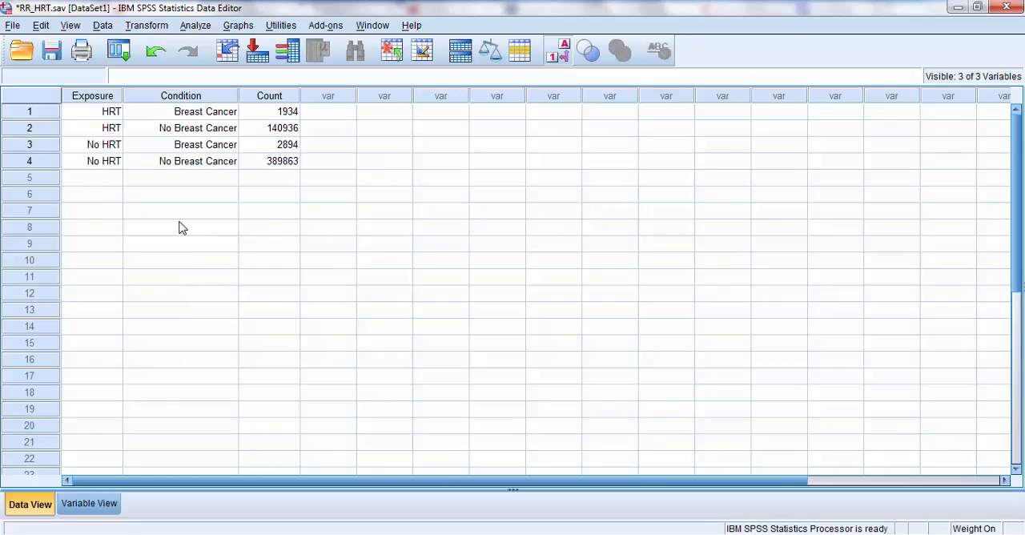
mouse_move(161, 184)
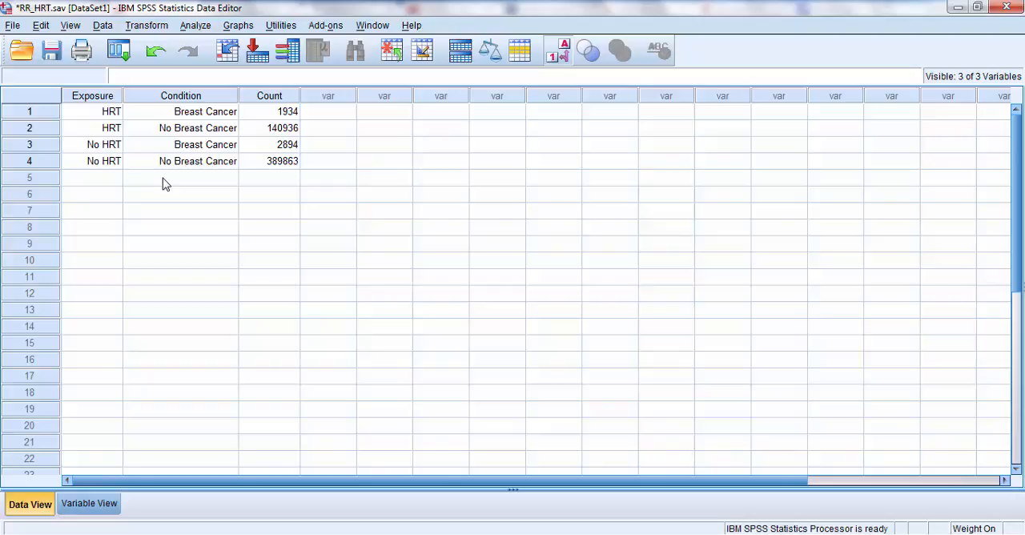
mouse_move(266, 192)
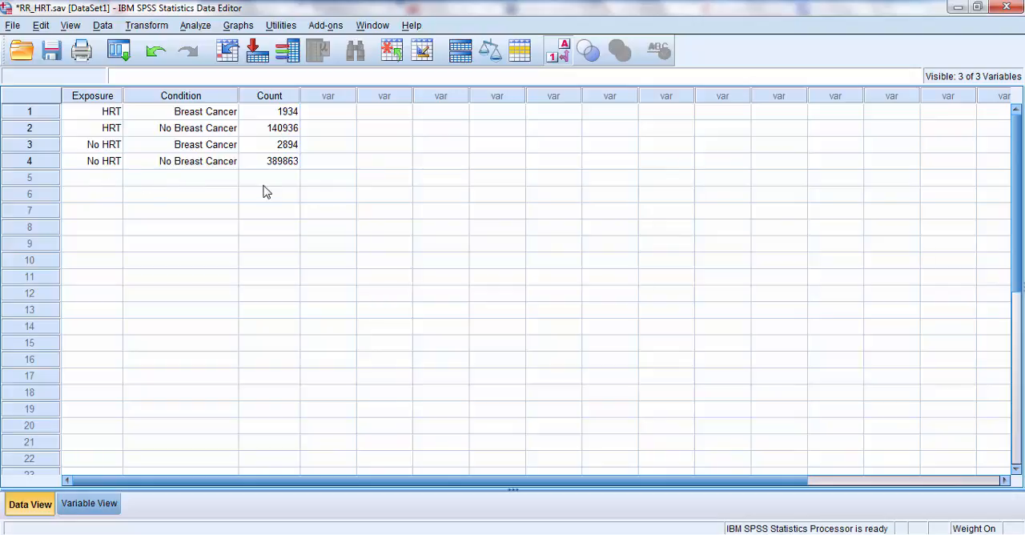
mouse_move(199, 224)
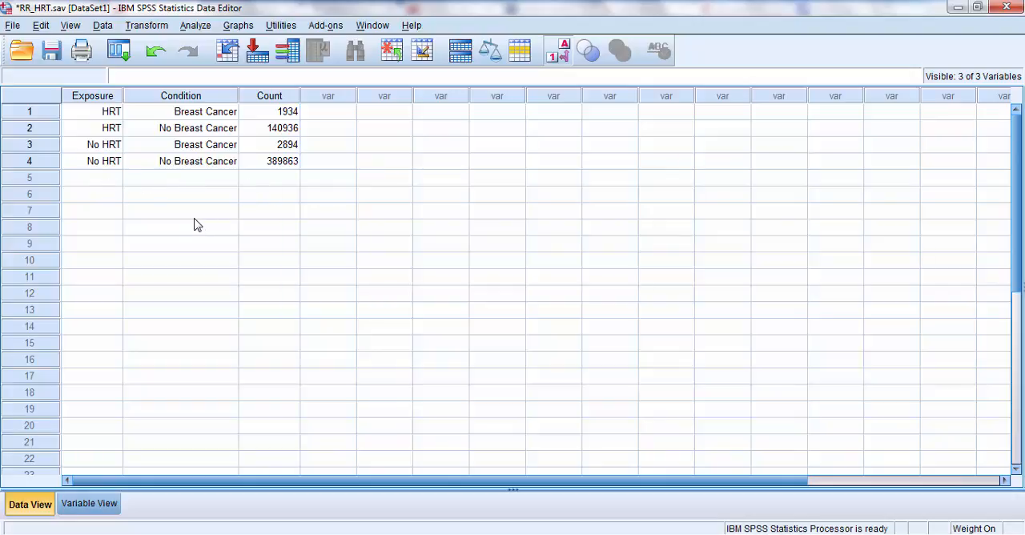
mouse_move(93, 214)
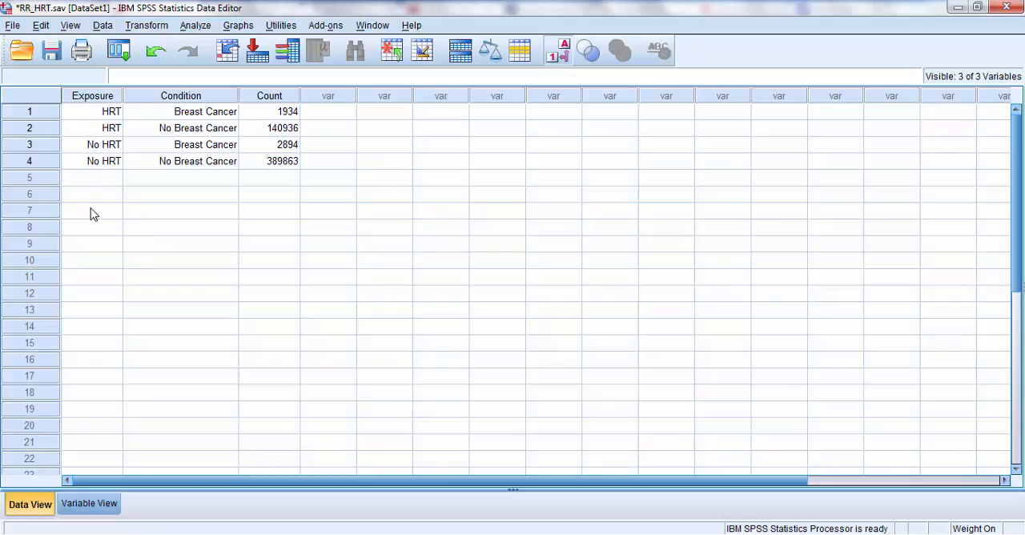
mouse_move(90, 187)
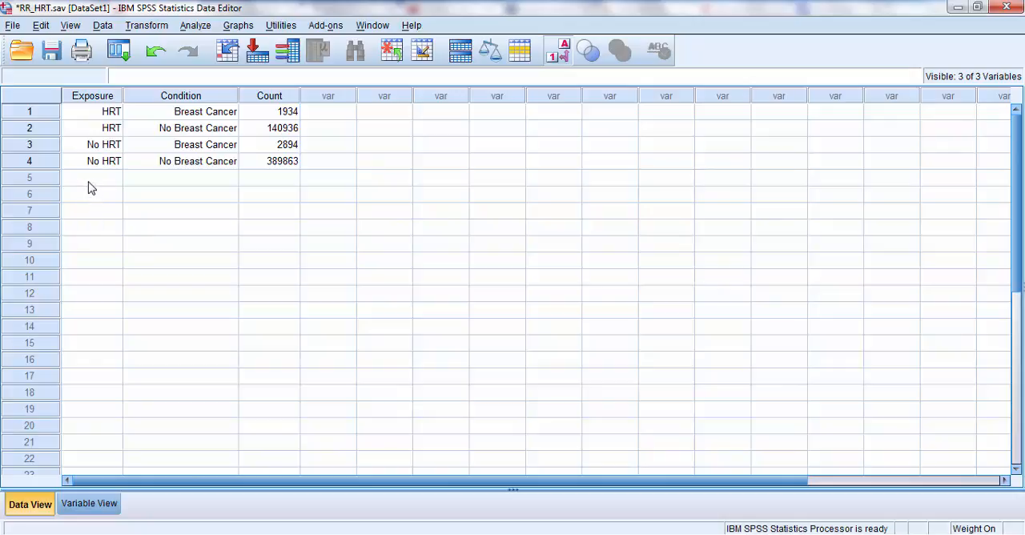
mouse_move(102, 26)
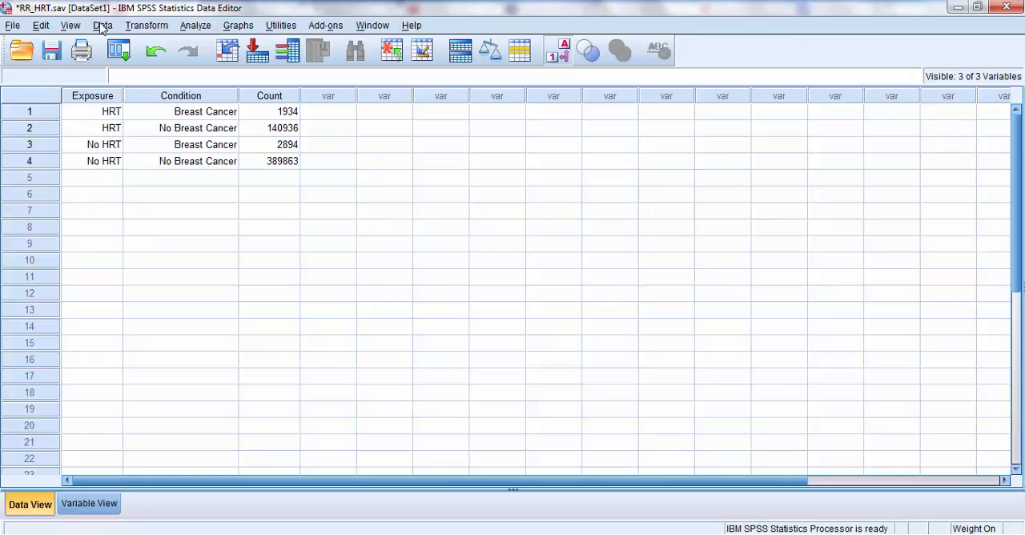
- Weight cases by the Frequency [Count] variable via Data > Weight Cases
click(102, 25)
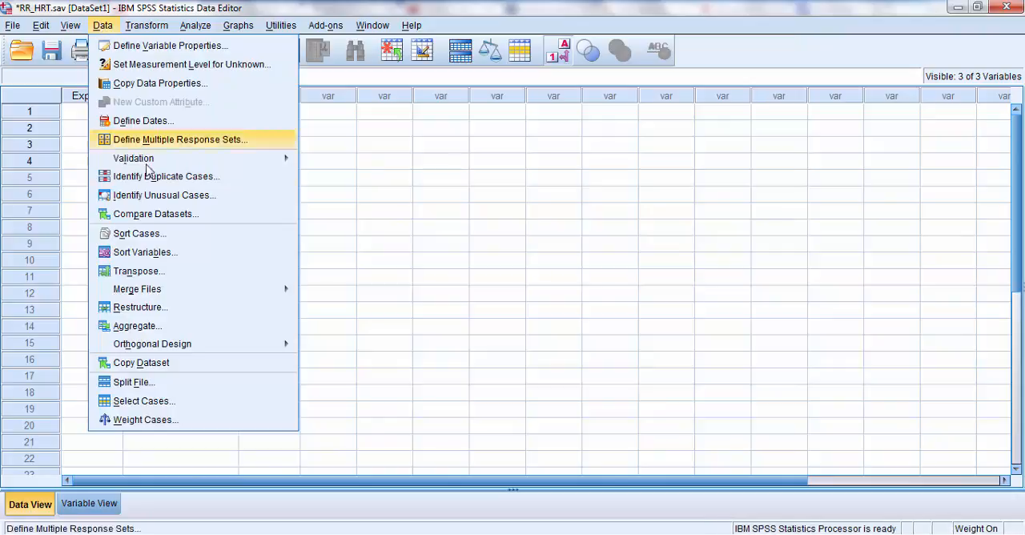
mouse_move(144, 419)
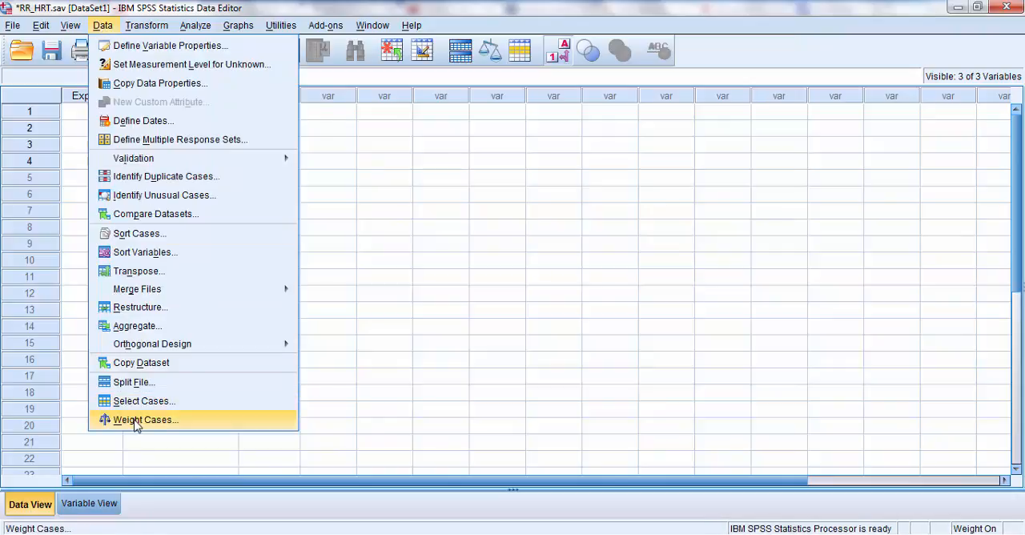
click(144, 419)
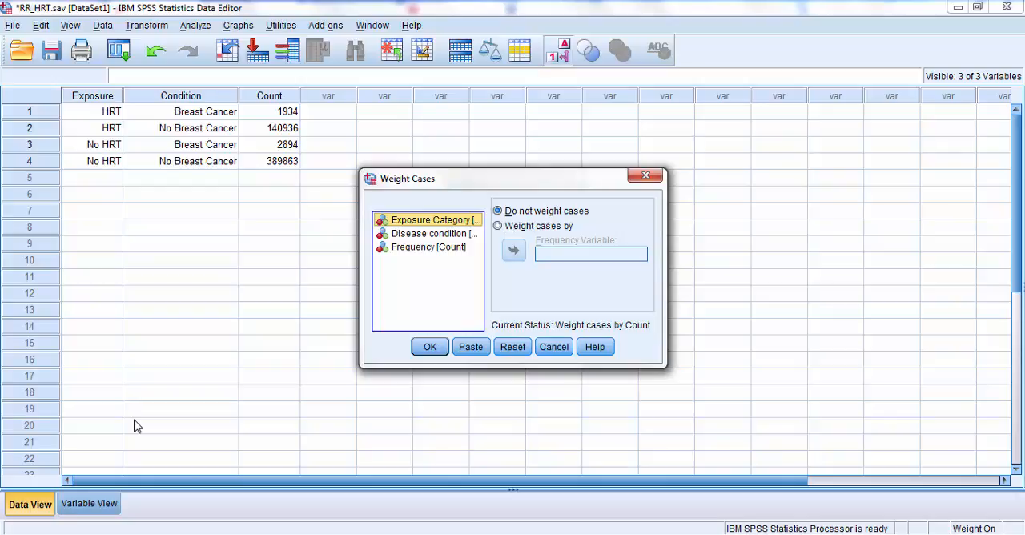
mouse_move(154, 416)
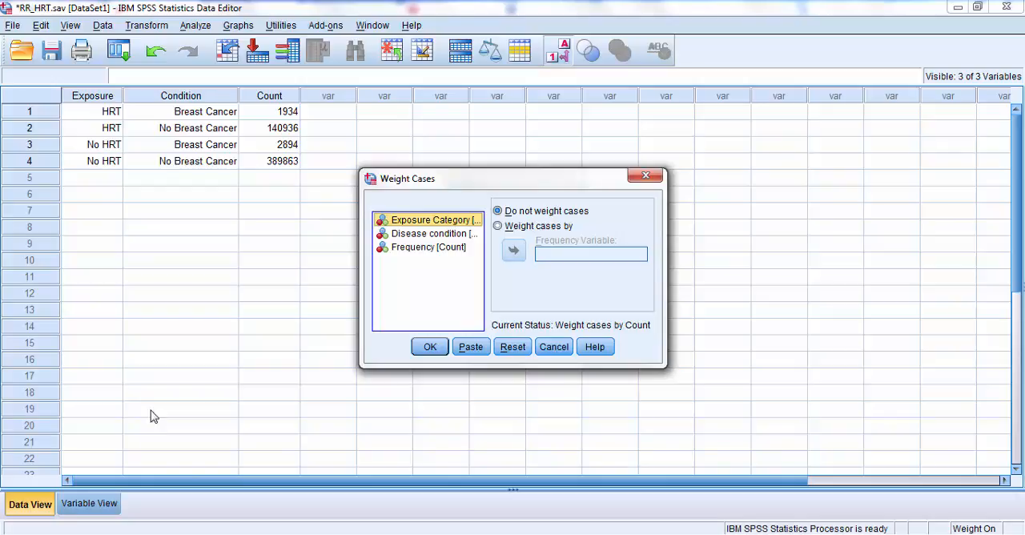
mouse_move(422, 269)
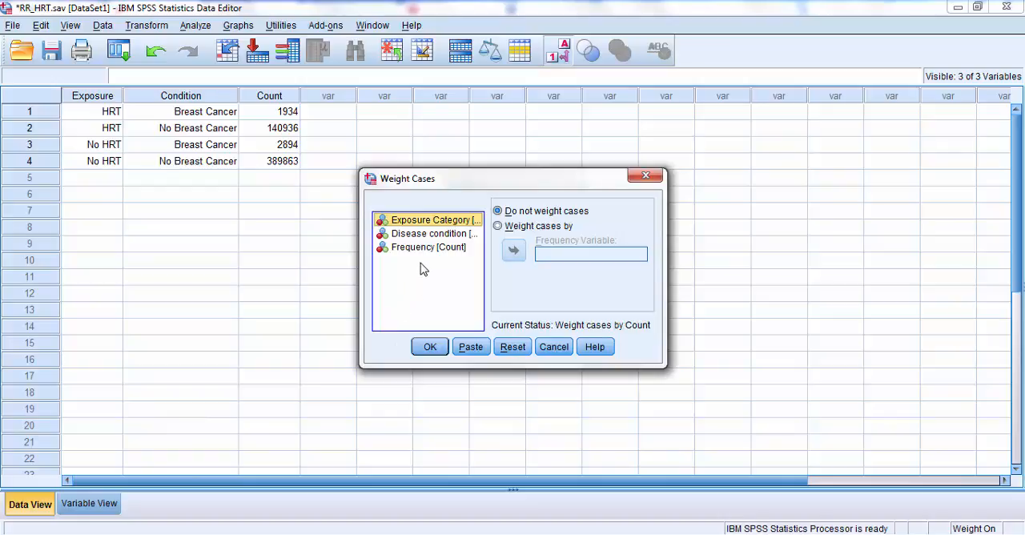
click(428, 246)
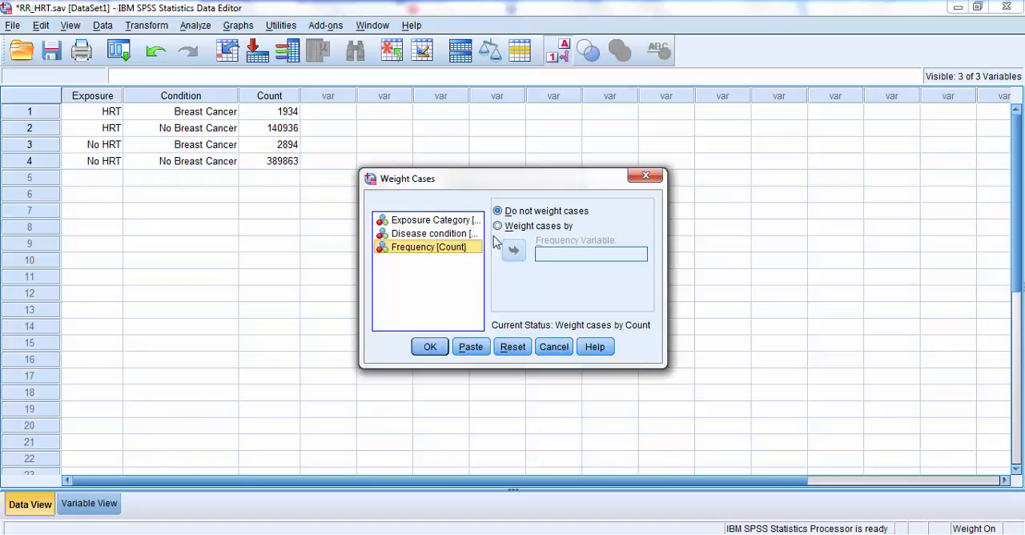
click(496, 225)
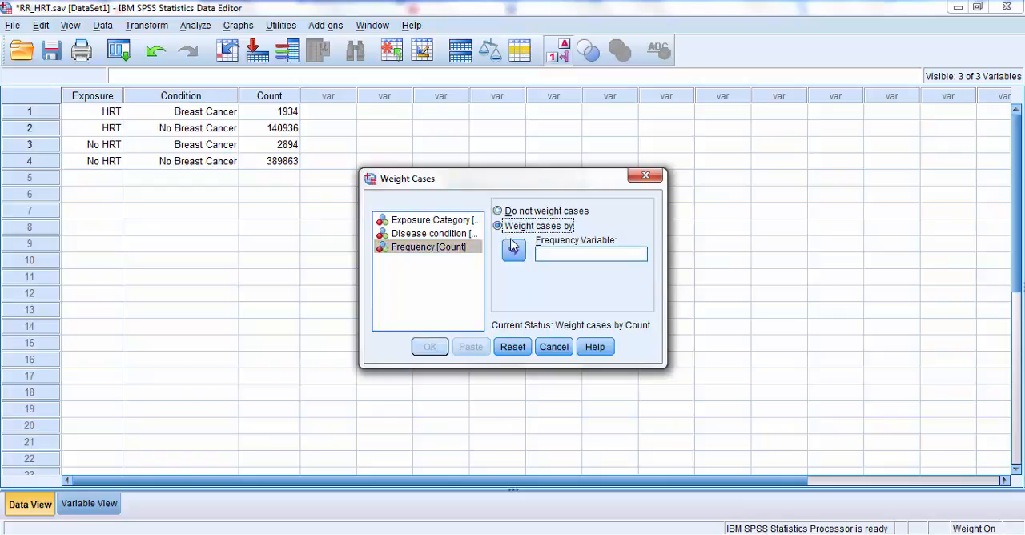
click(512, 249)
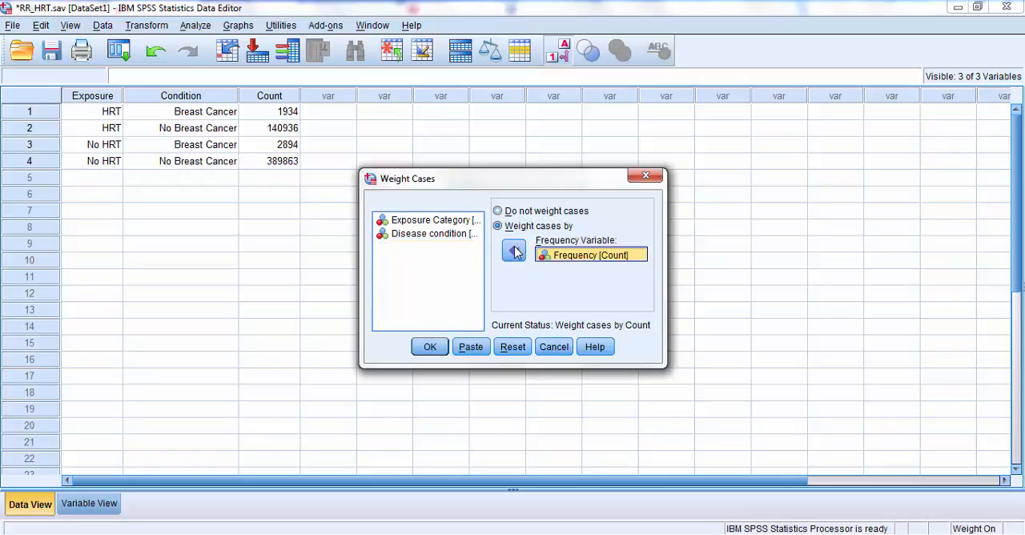
click(429, 346)
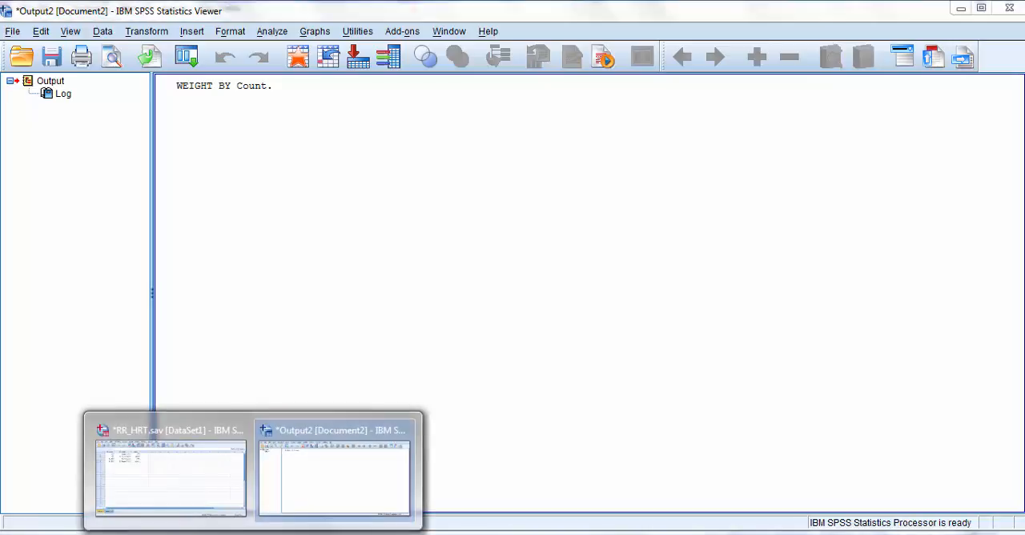
- Return to the RR_HRT.sav Data Editor and start the Analyze menu
click(170, 468)
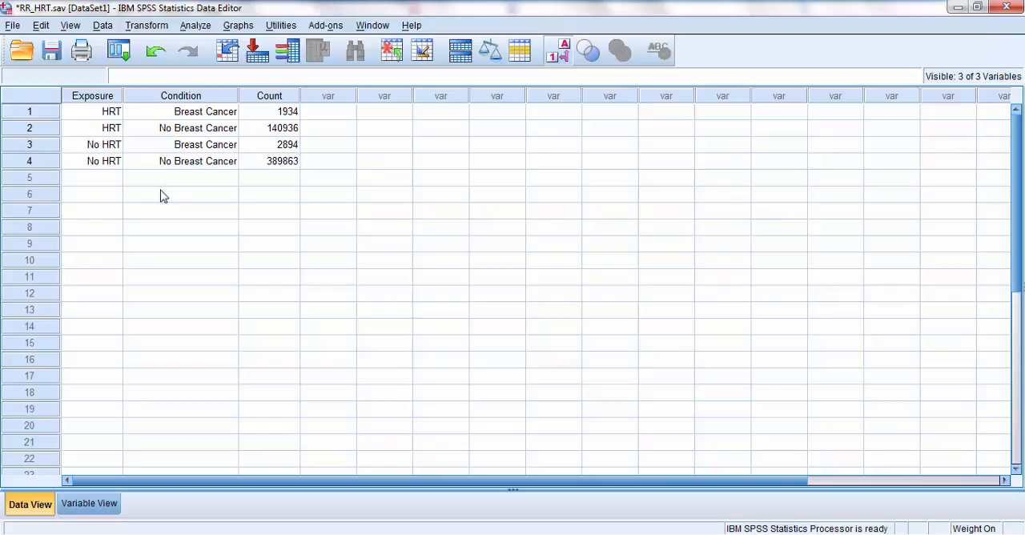
mouse_move(173, 192)
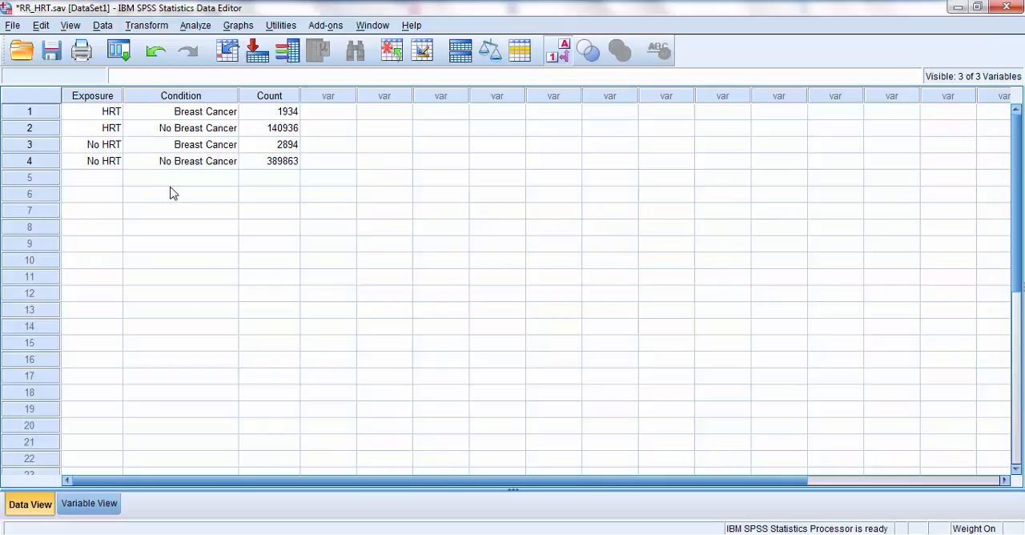
click(195, 25)
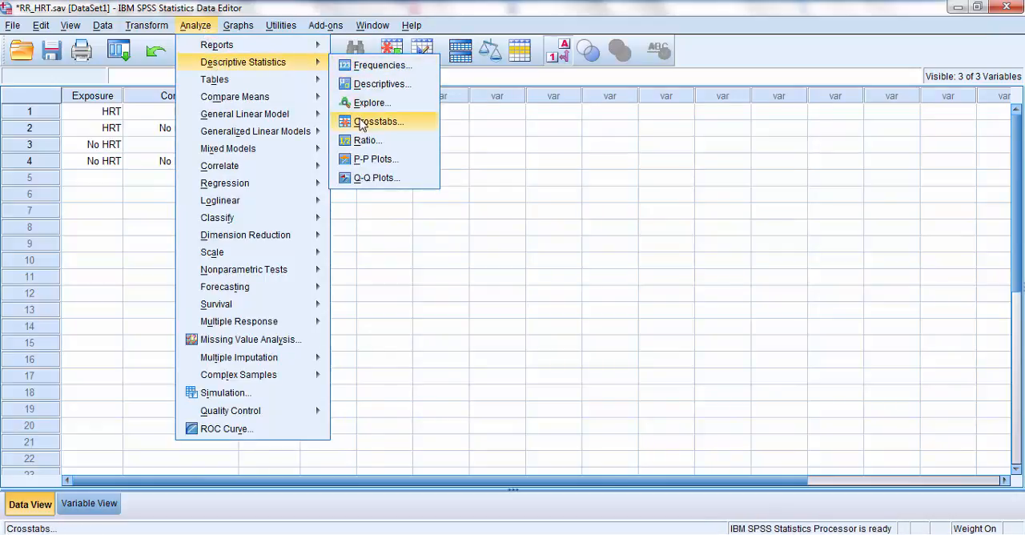
- Crosstabs with Exposure Category in Row(s) and Disease condition in Column(s)
click(377, 122)
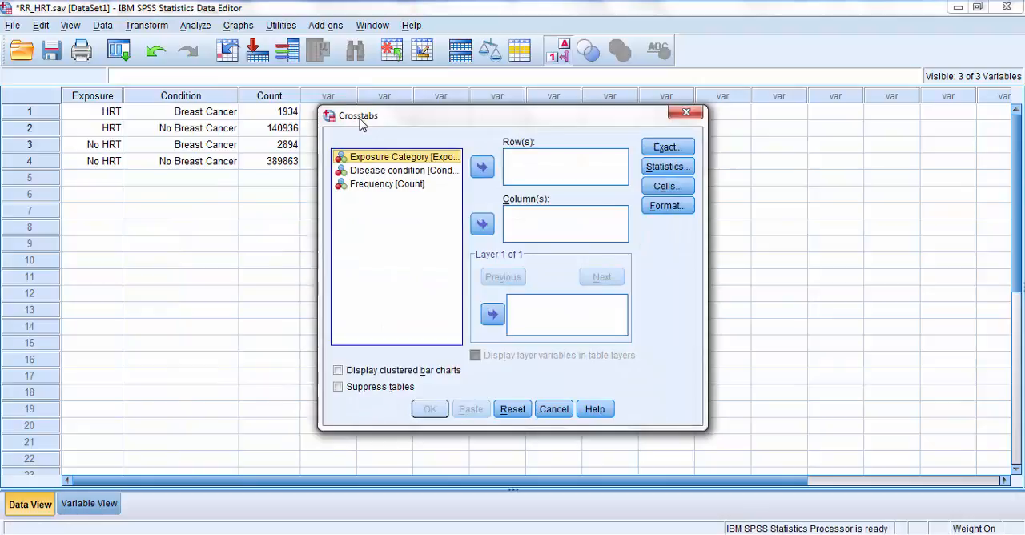
mouse_move(367, 163)
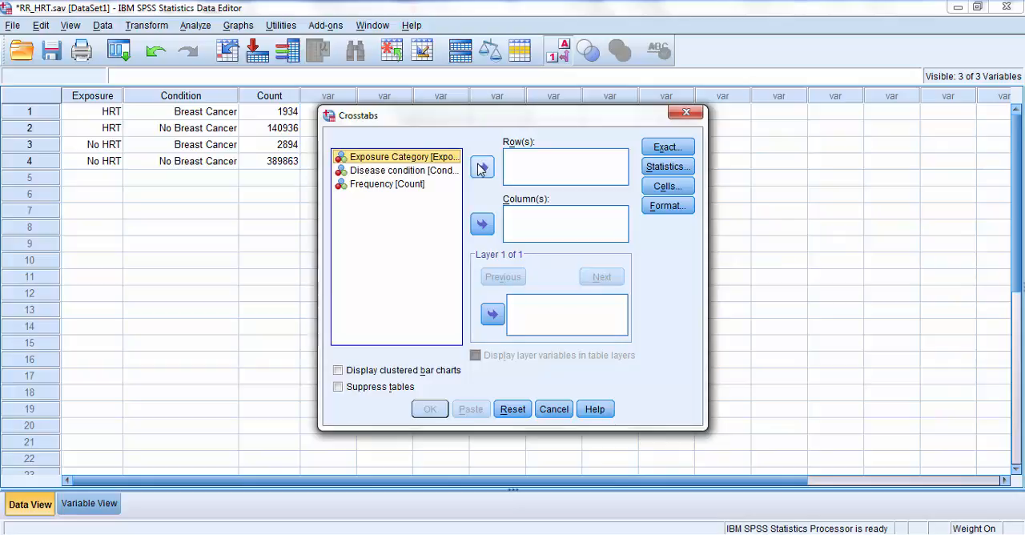
click(482, 166)
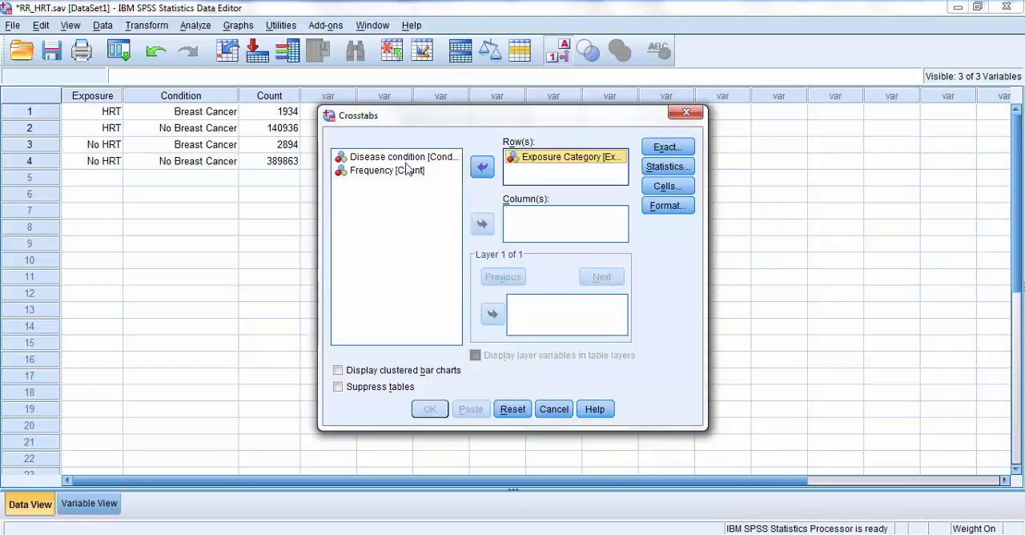
click(404, 157)
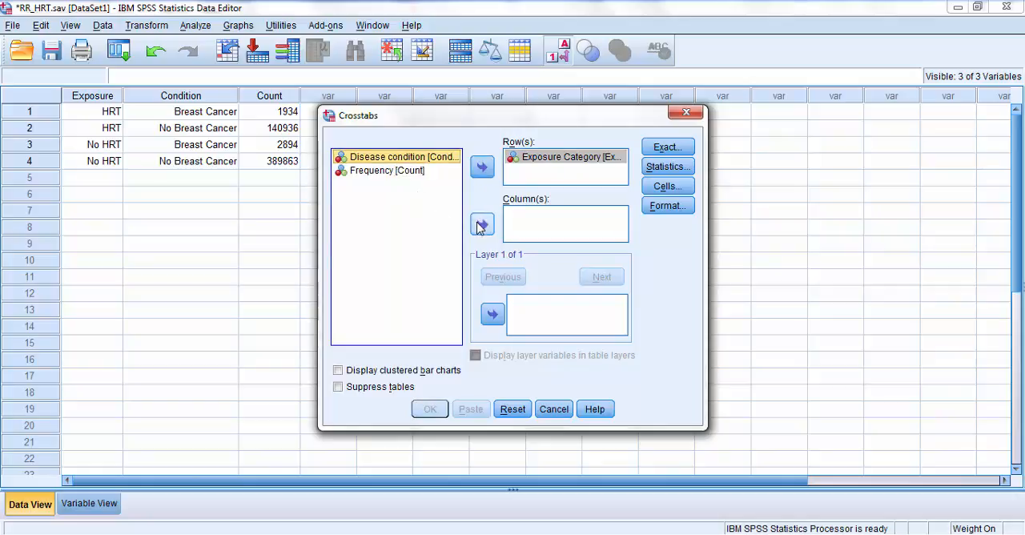
click(482, 224)
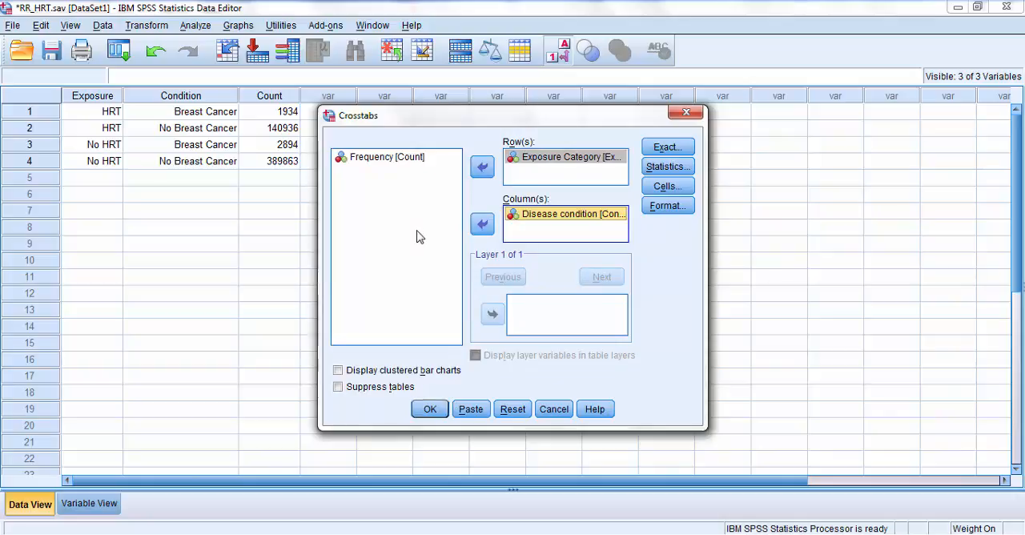
click(666, 167)
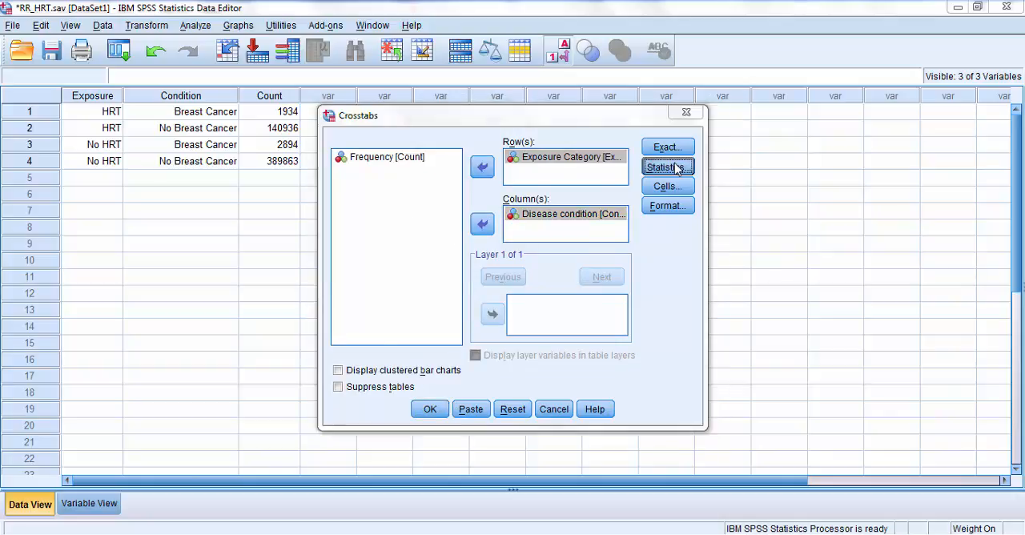
- Tick Risk in Crosstabs Statistics and run the analysis, giving odds ratio 1.849
click(666, 167)
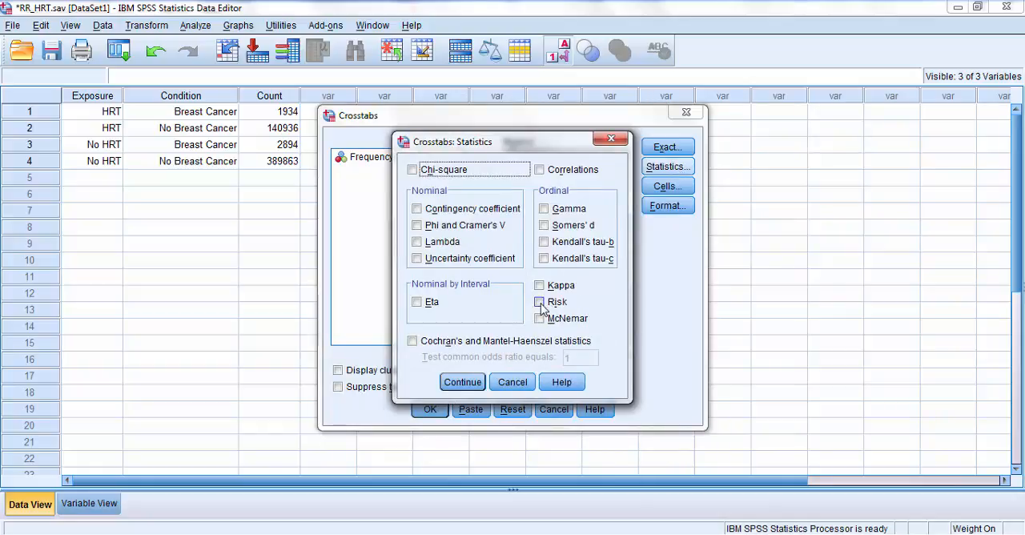
click(538, 301)
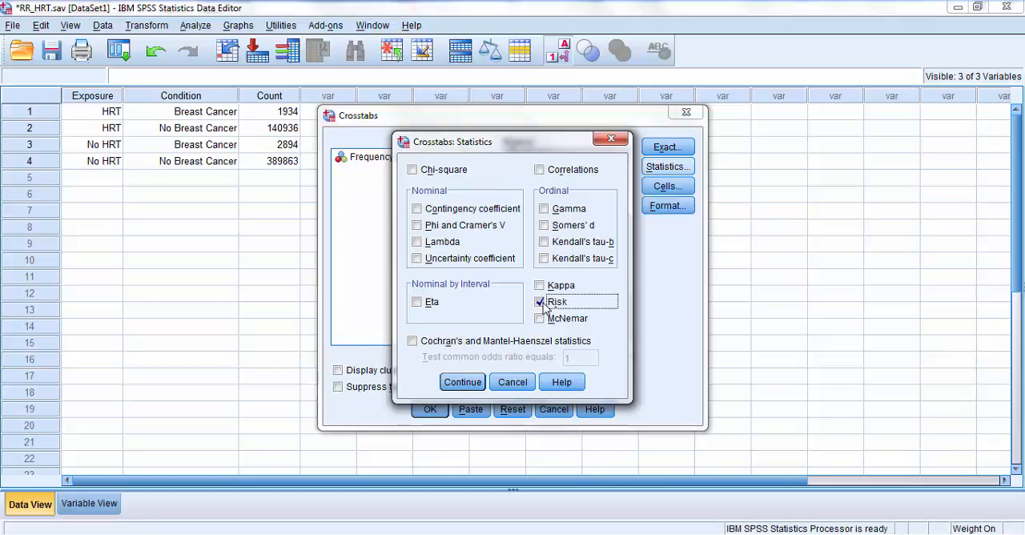
mouse_move(535, 313)
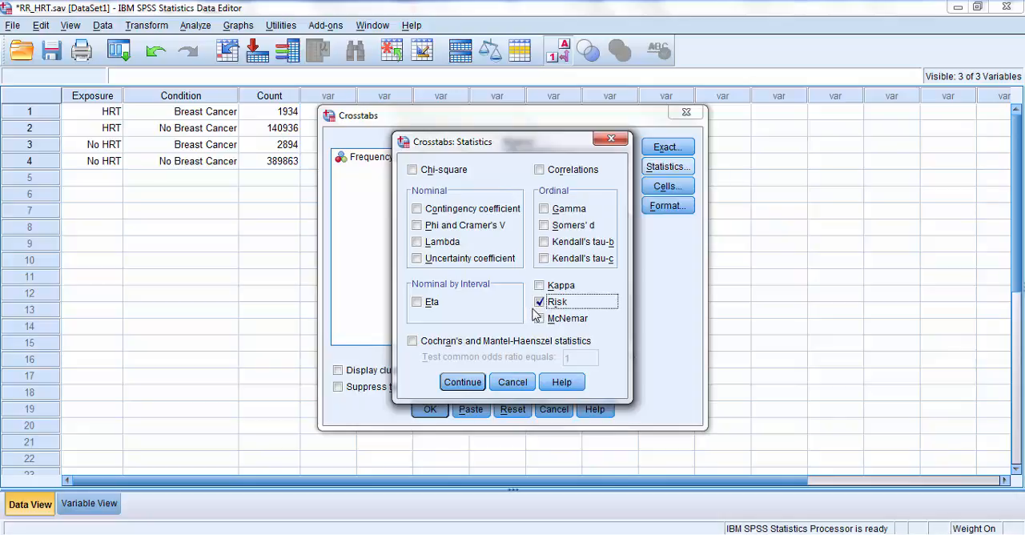
mouse_move(529, 310)
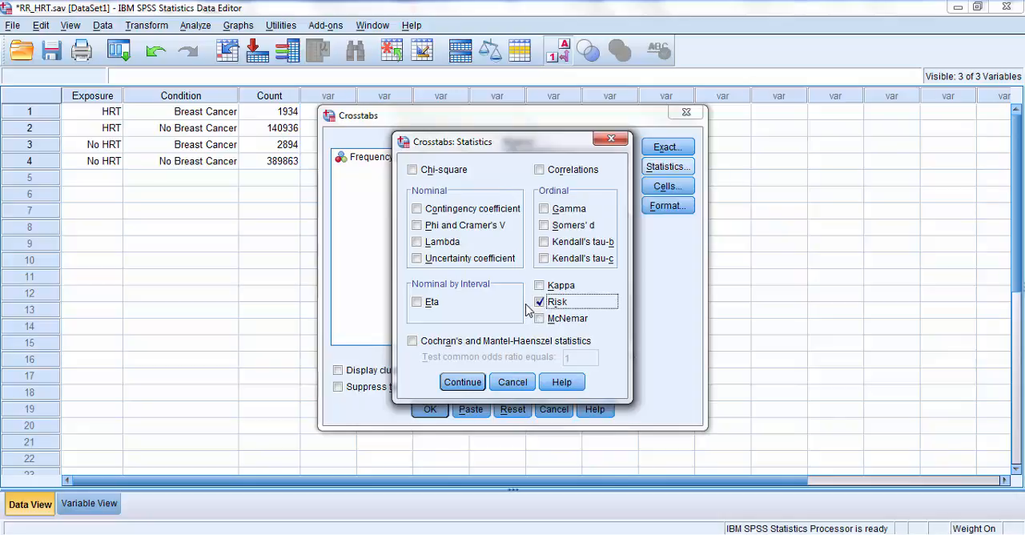
mouse_move(516, 328)
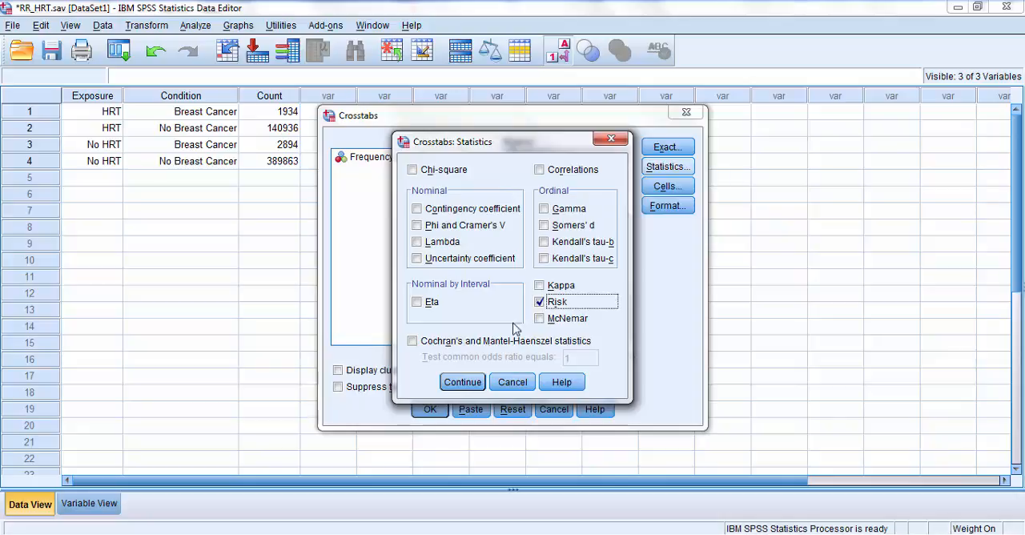
click(461, 381)
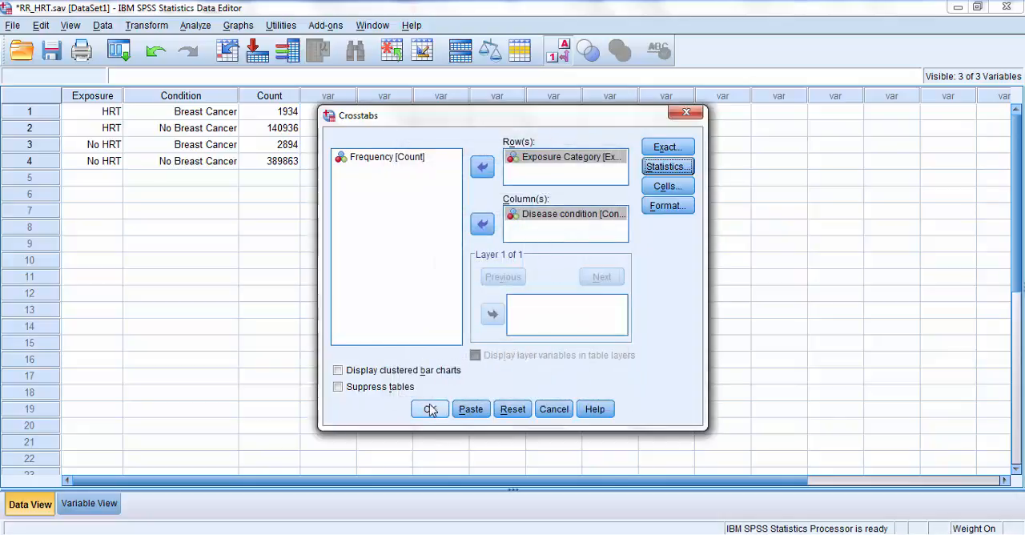
click(429, 409)
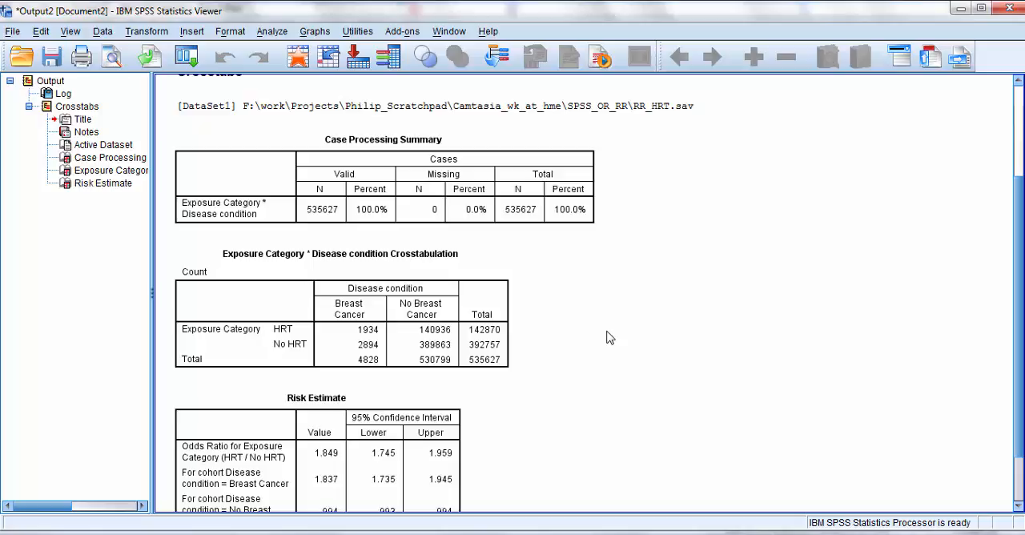
- Review the Case Processing Summary, 2×2 crosstabulation and Risk Estimate tables in the Output Viewer
click(383, 184)
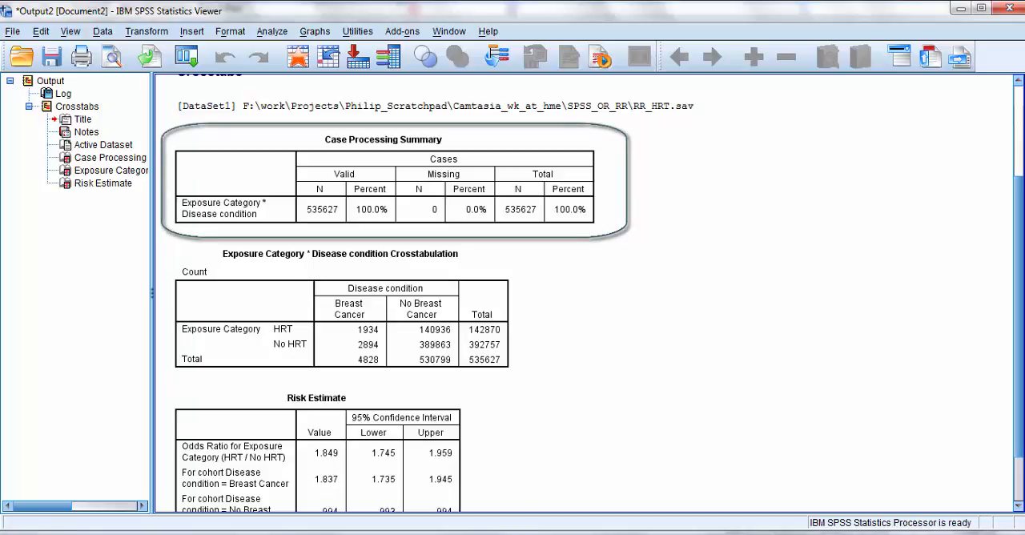
mouse_move(608, 336)
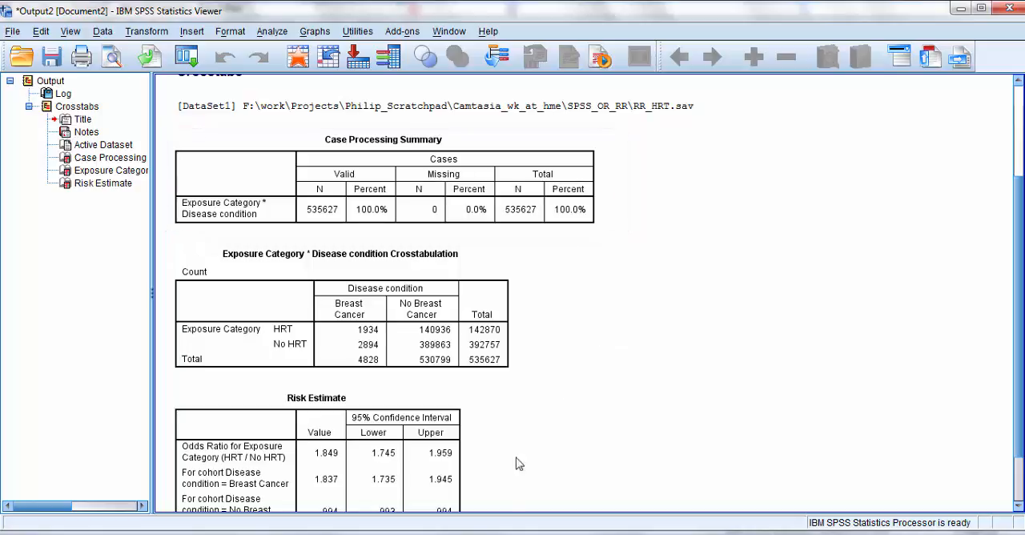
click(328, 344)
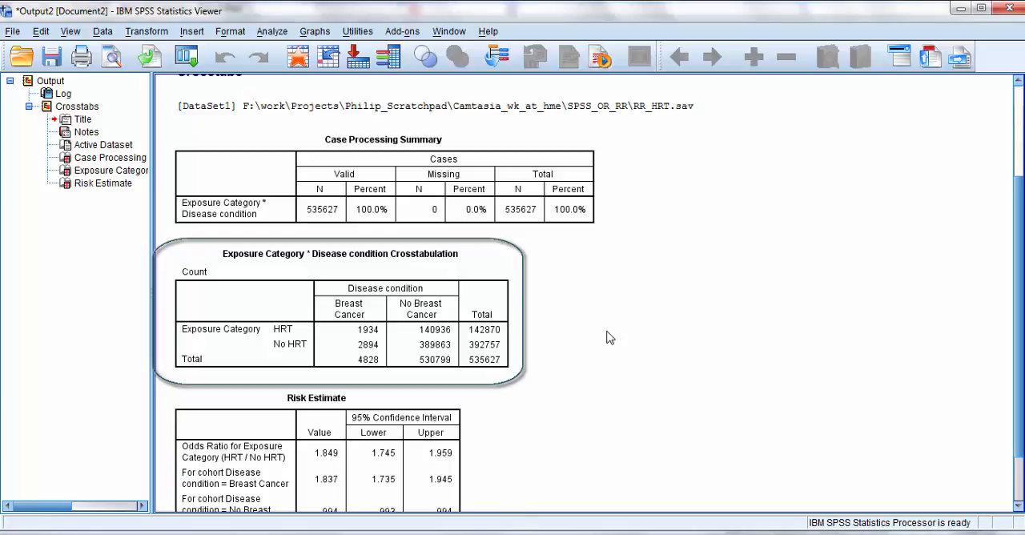
click(610, 336)
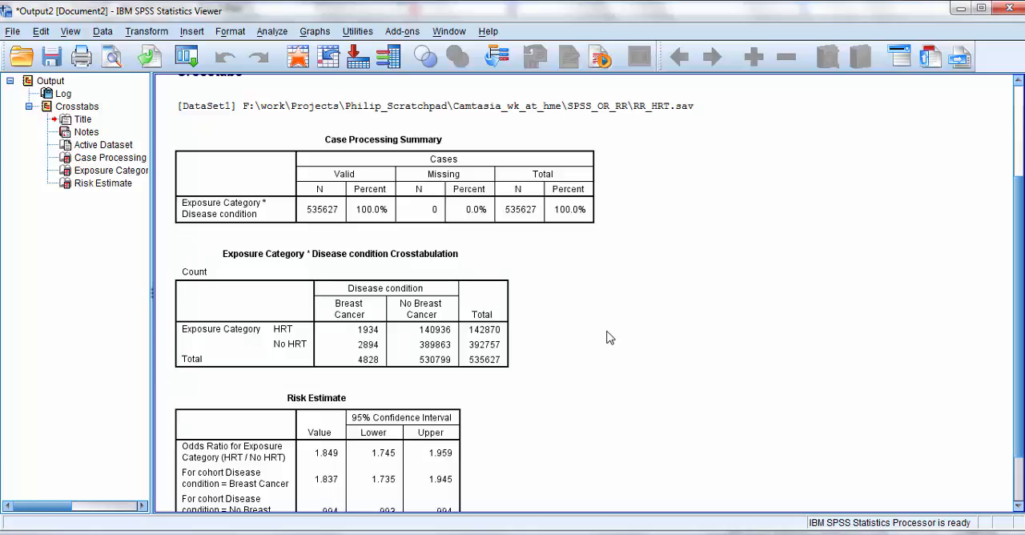
mouse_move(820, 367)
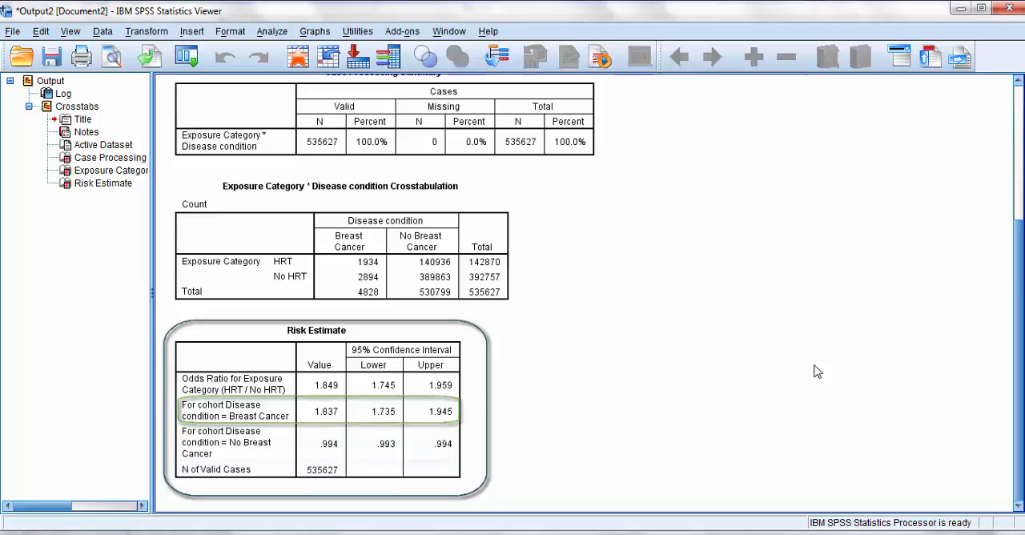
click(232, 442)
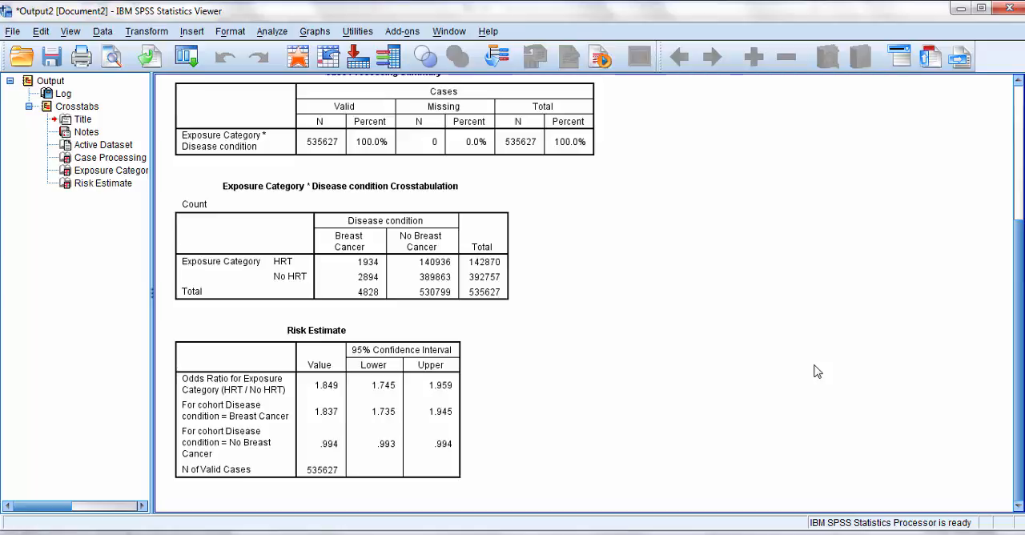
mouse_move(761, 359)
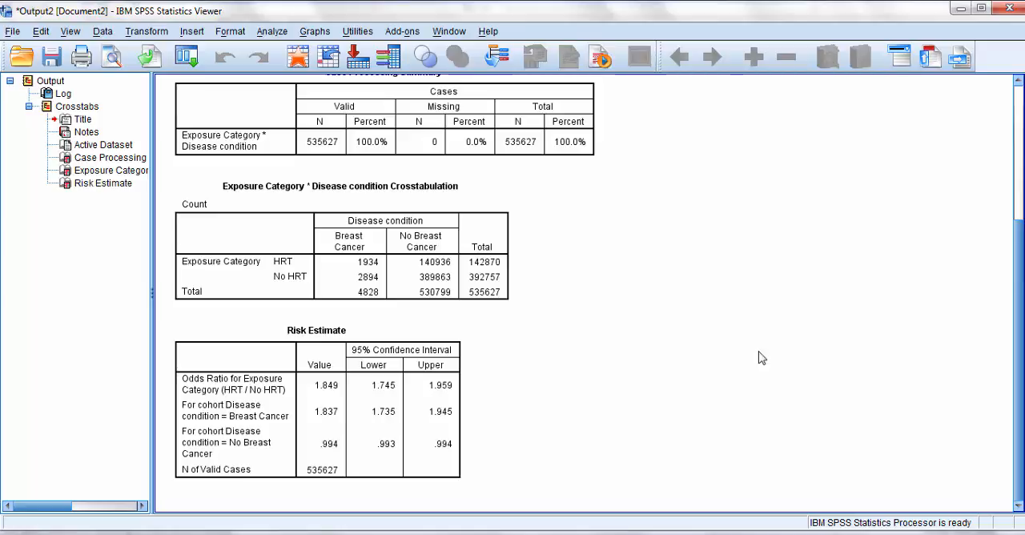